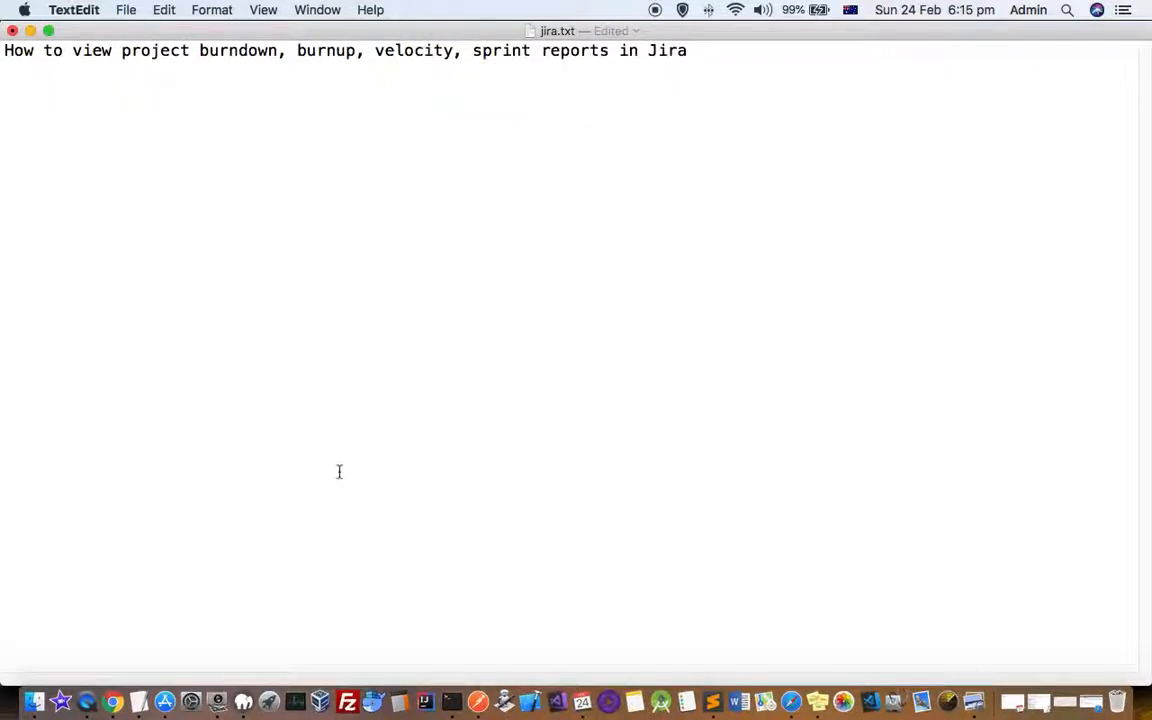
mouse_move(496, 68)
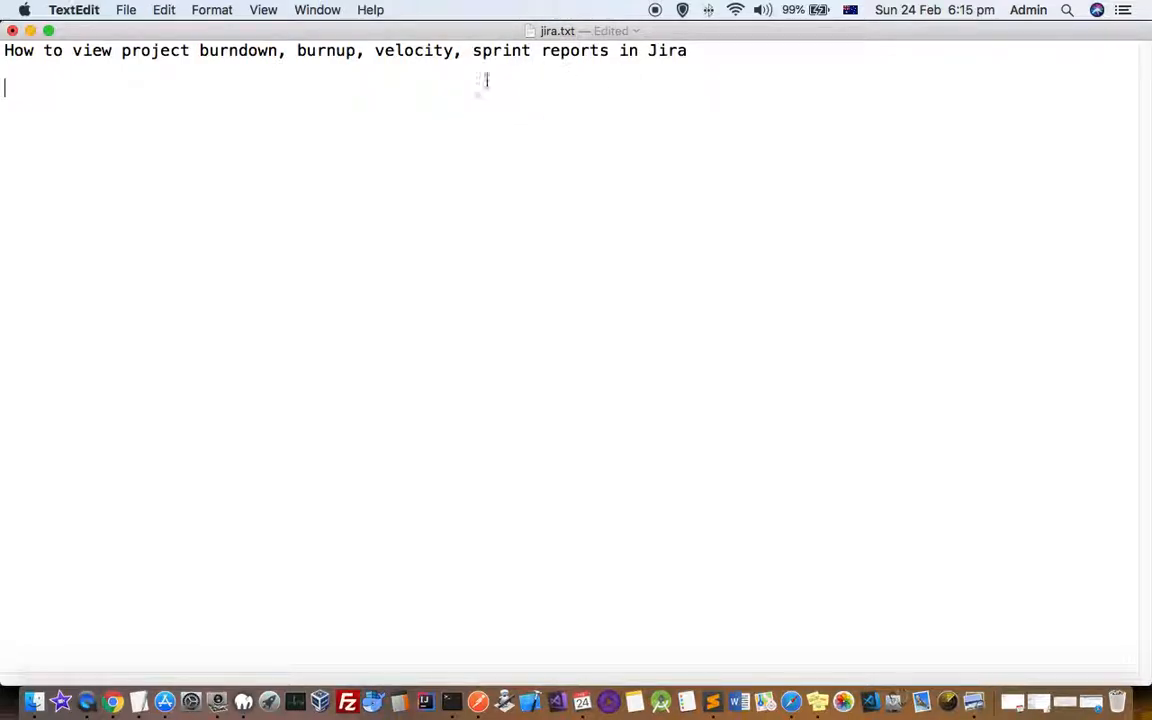
mouse_move(112, 700)
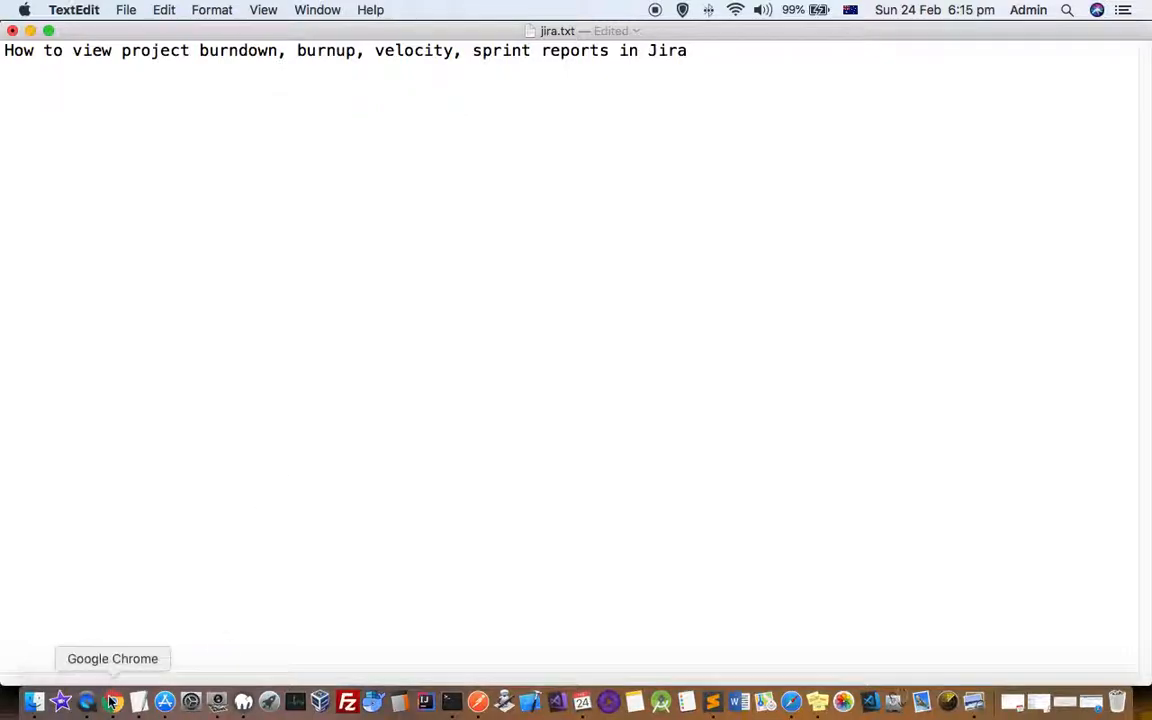
Reach the Scrum Proj All reports page via the browser and the project's Reports section.
click(112, 700)
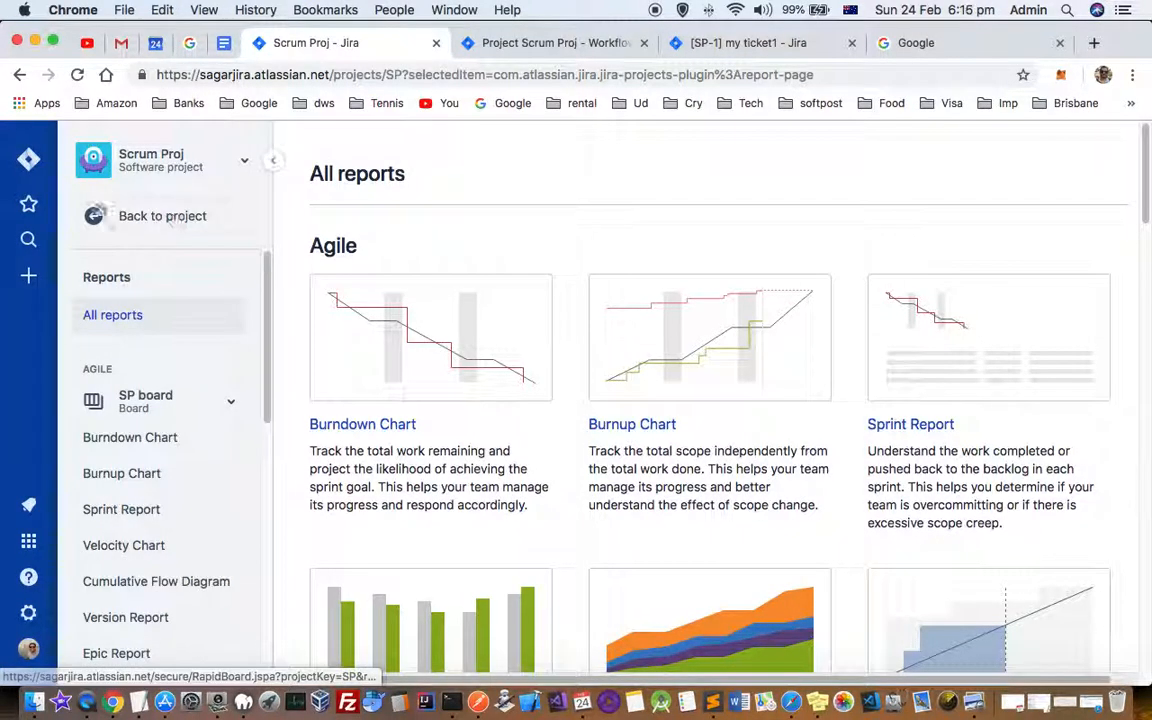
click(244, 160)
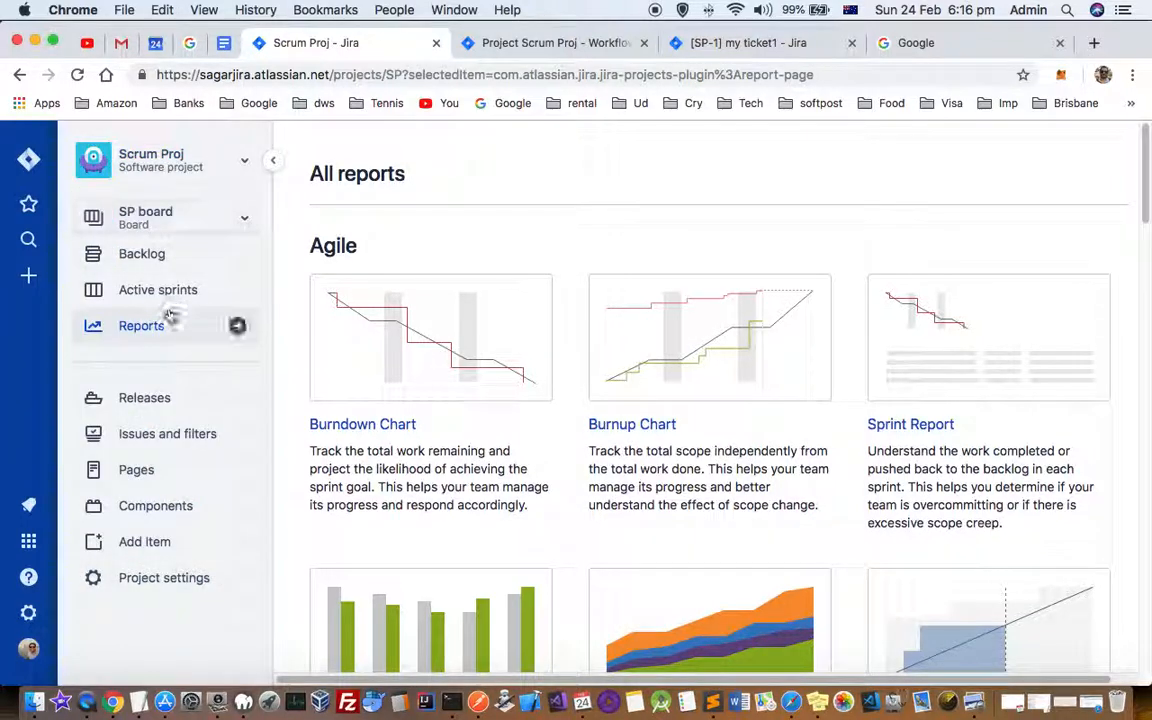
click(140, 324)
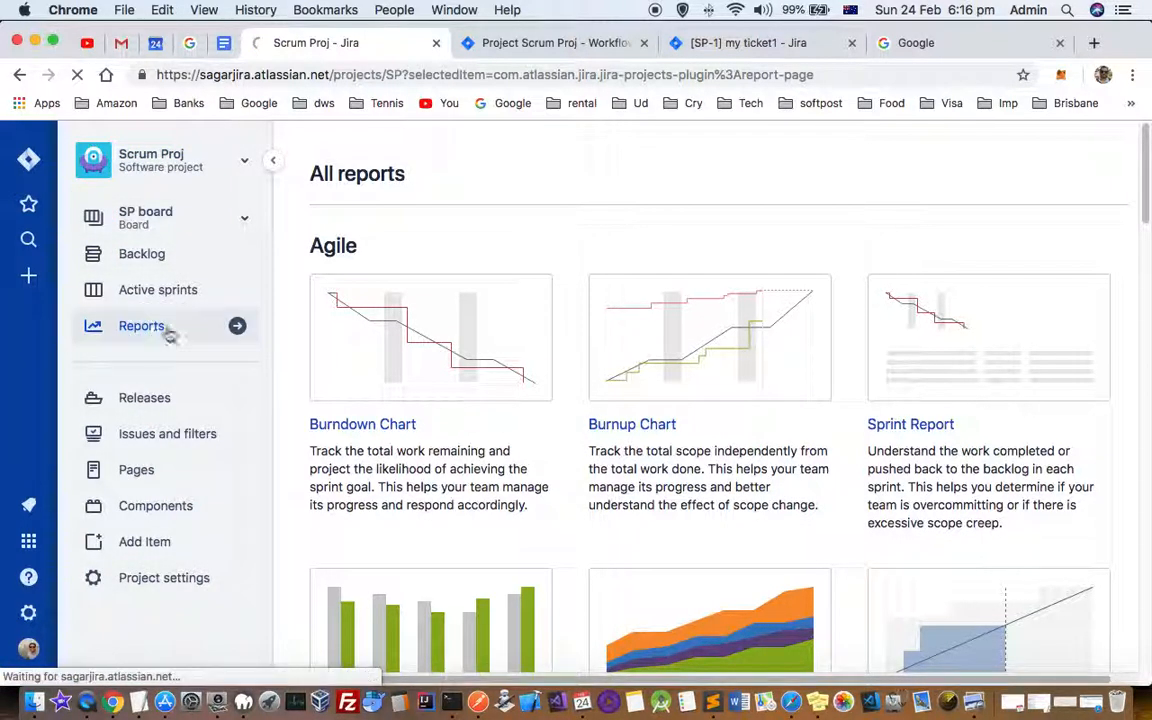
click(140, 324)
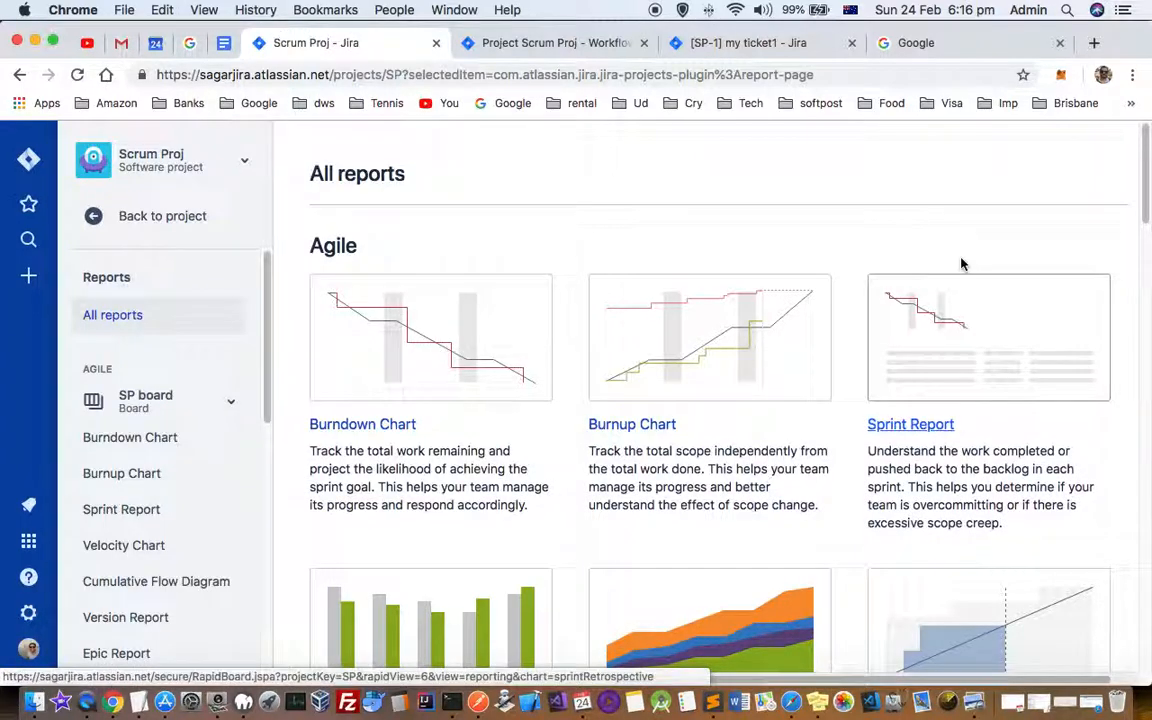
mouse_move(344, 504)
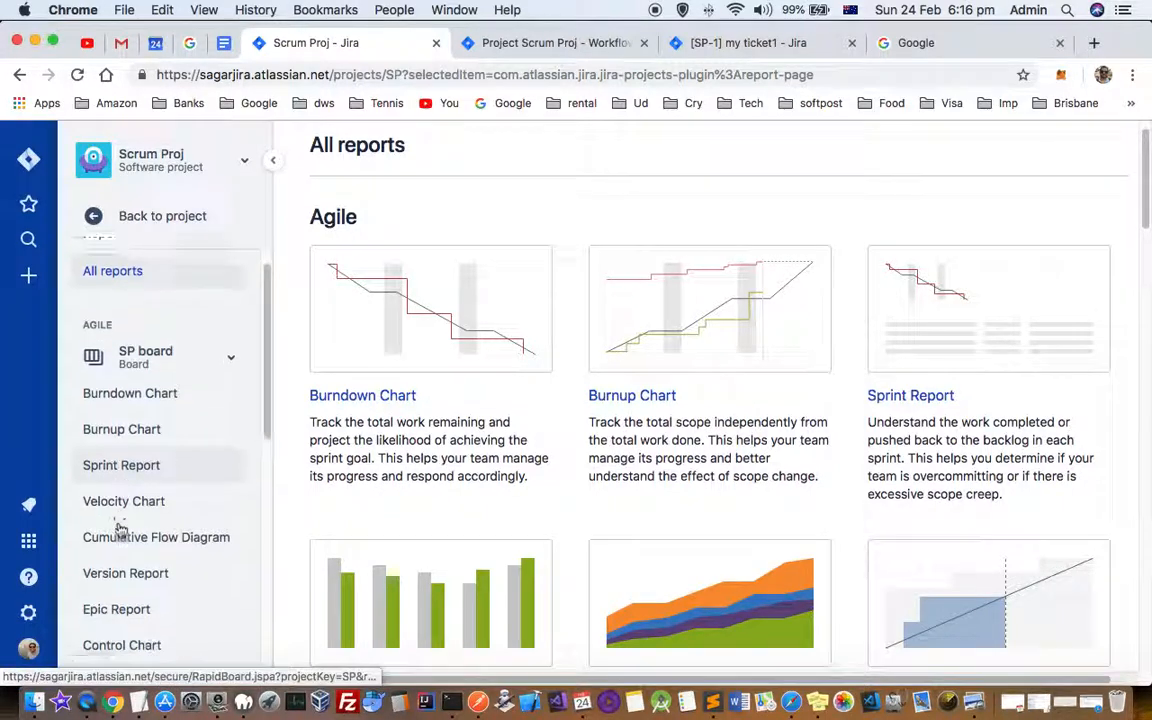
scroll(down, 3)
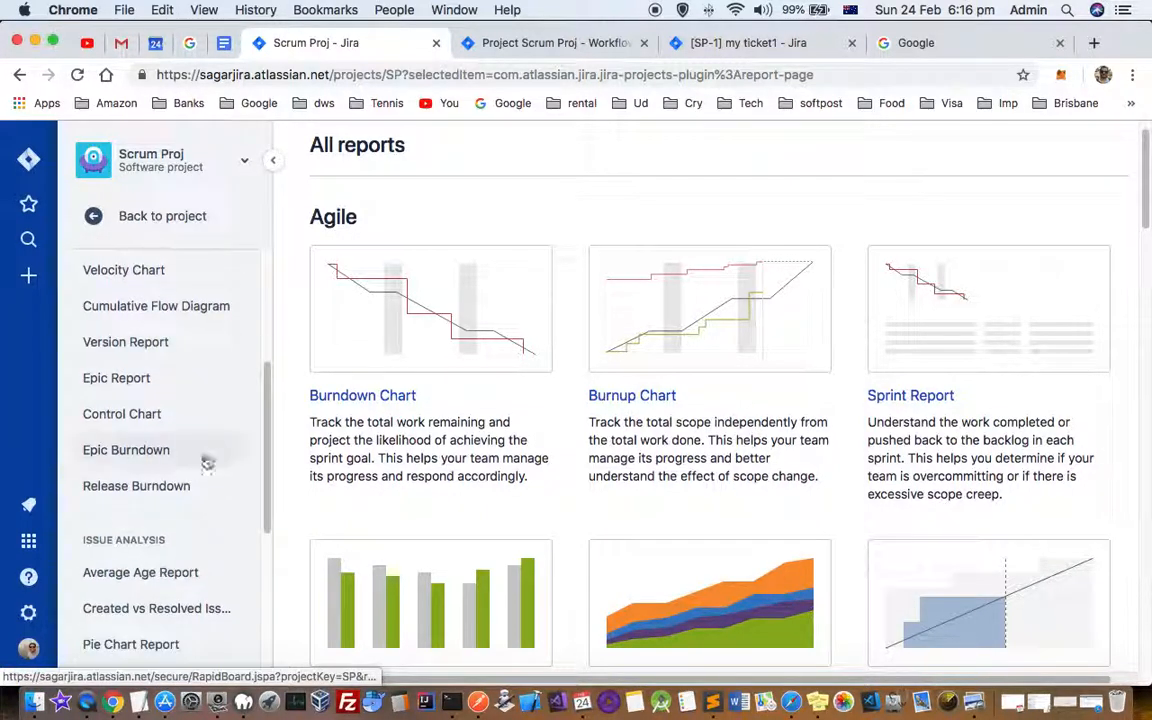
mouse_move(116, 376)
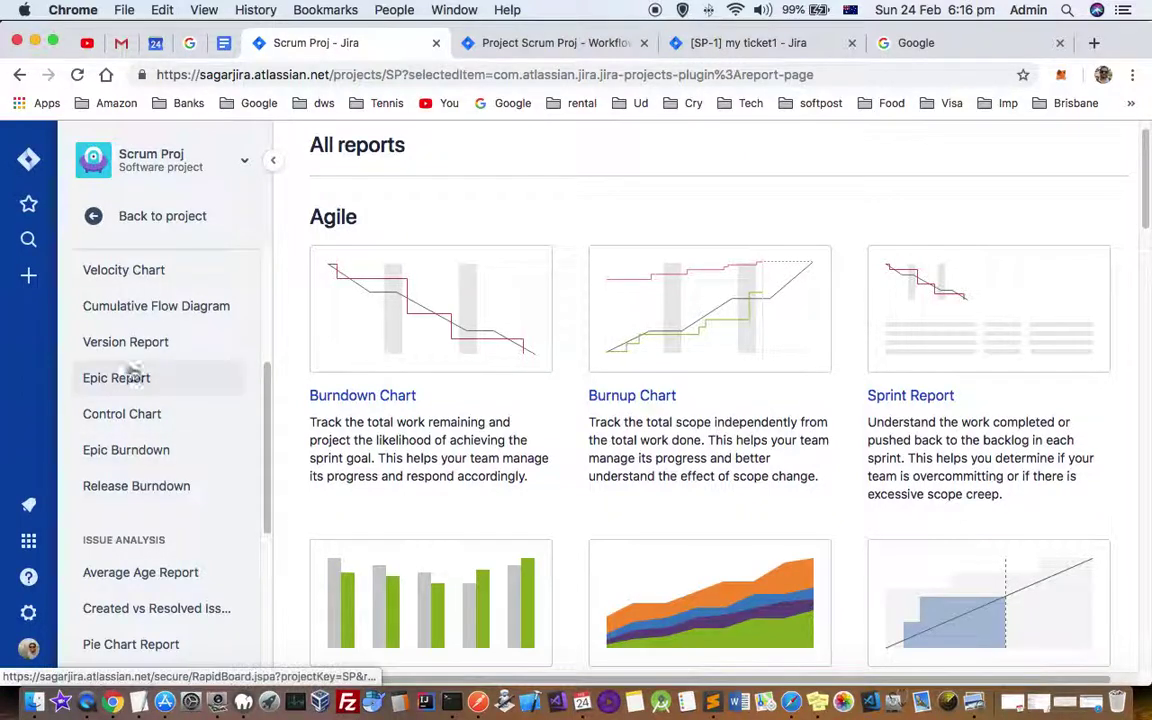
mouse_move(240, 516)
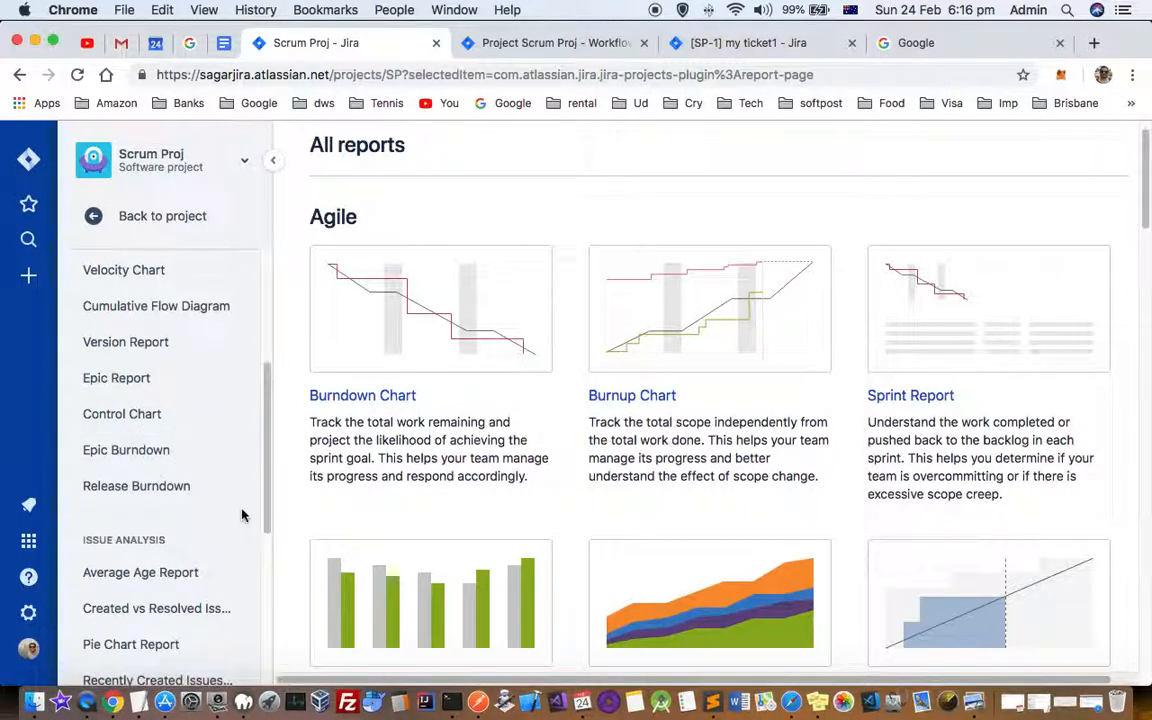
scroll(down, 3)
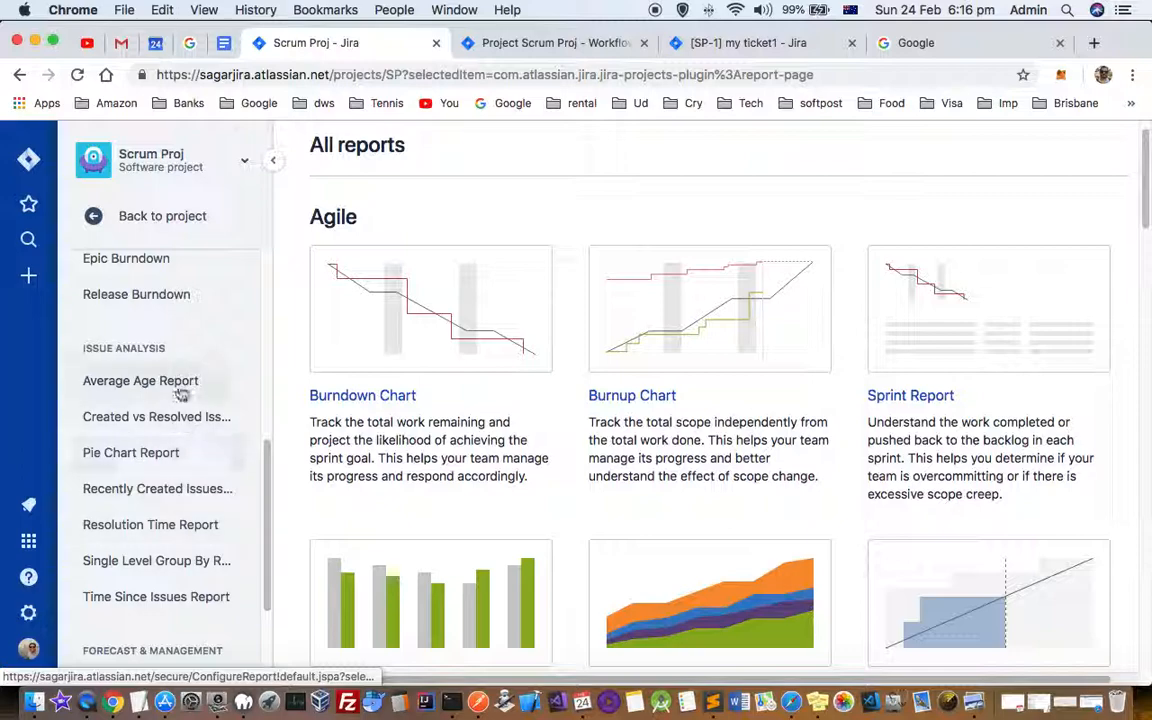
scroll(down, 3)
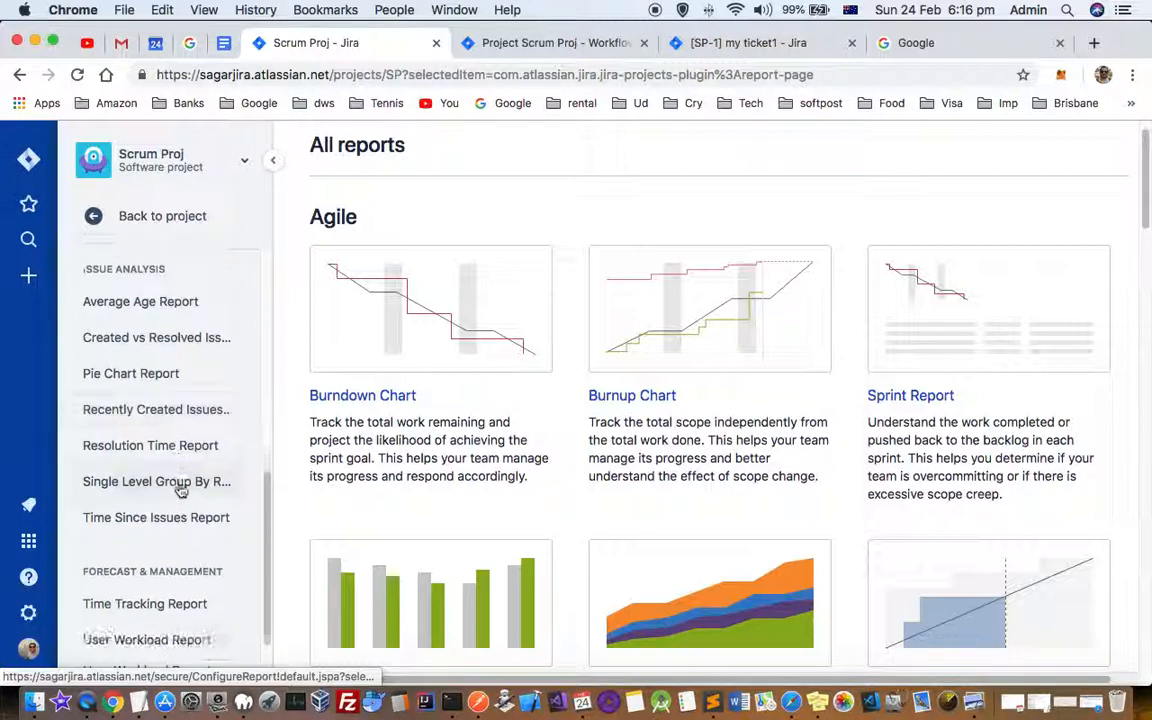
scroll(down, 3)
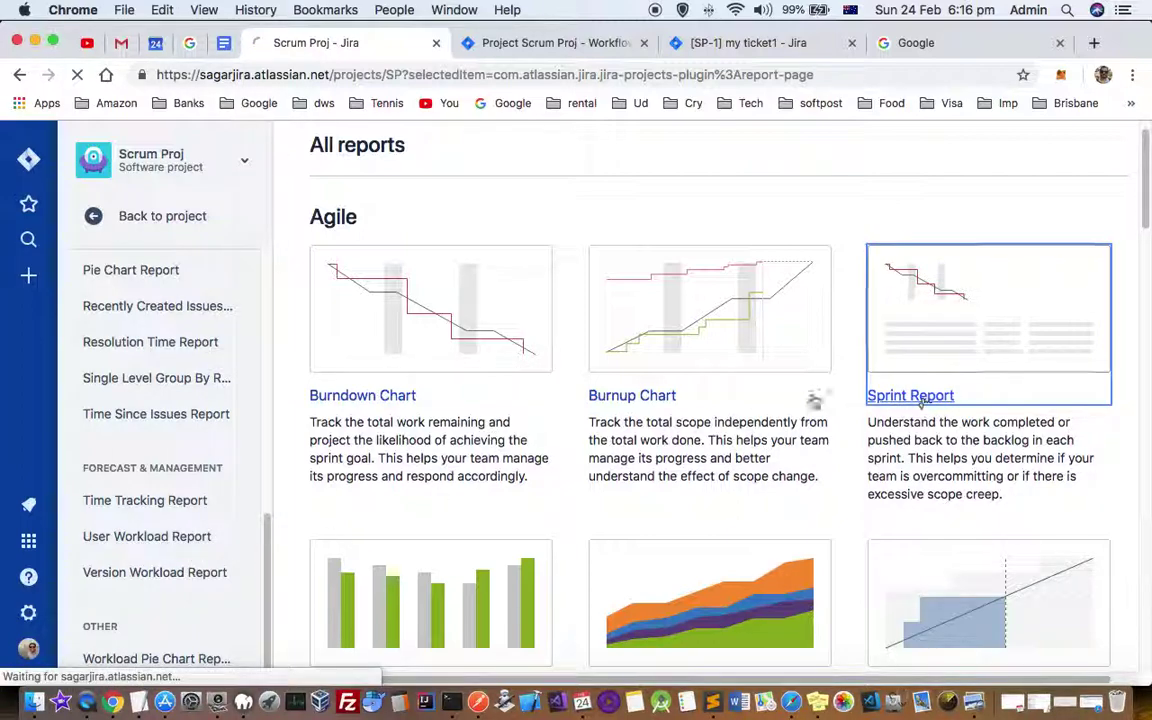
Open the Sprint Report for the SP board from the All reports list.
click(908, 396)
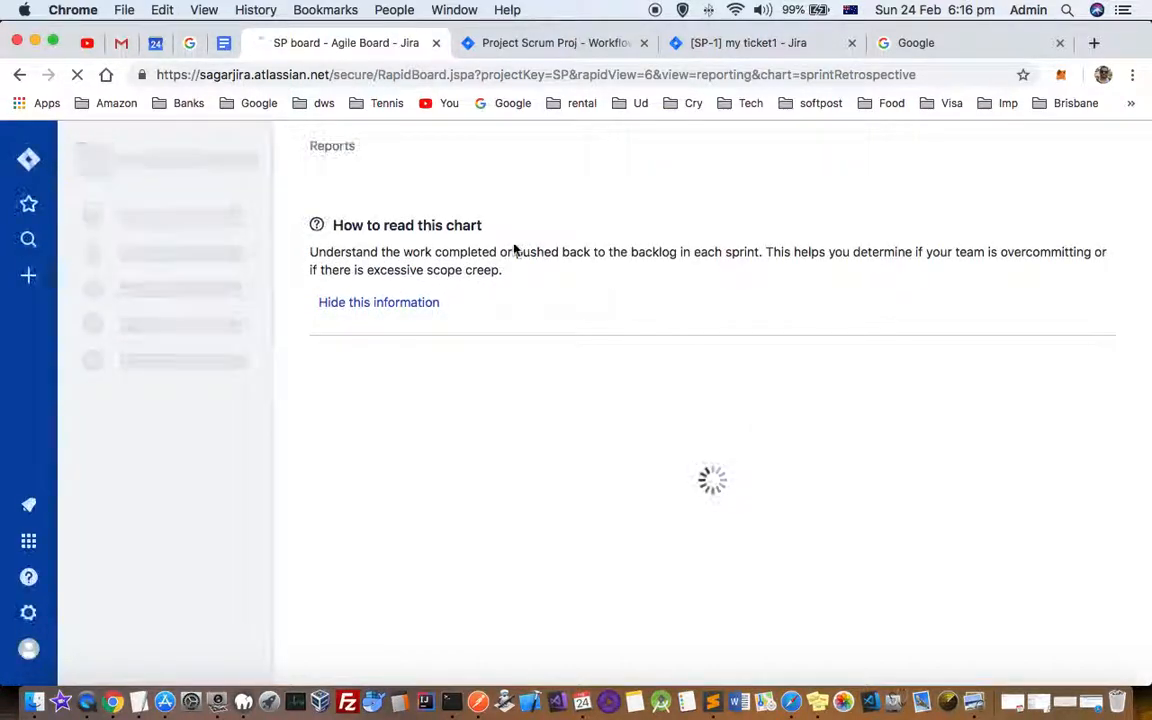